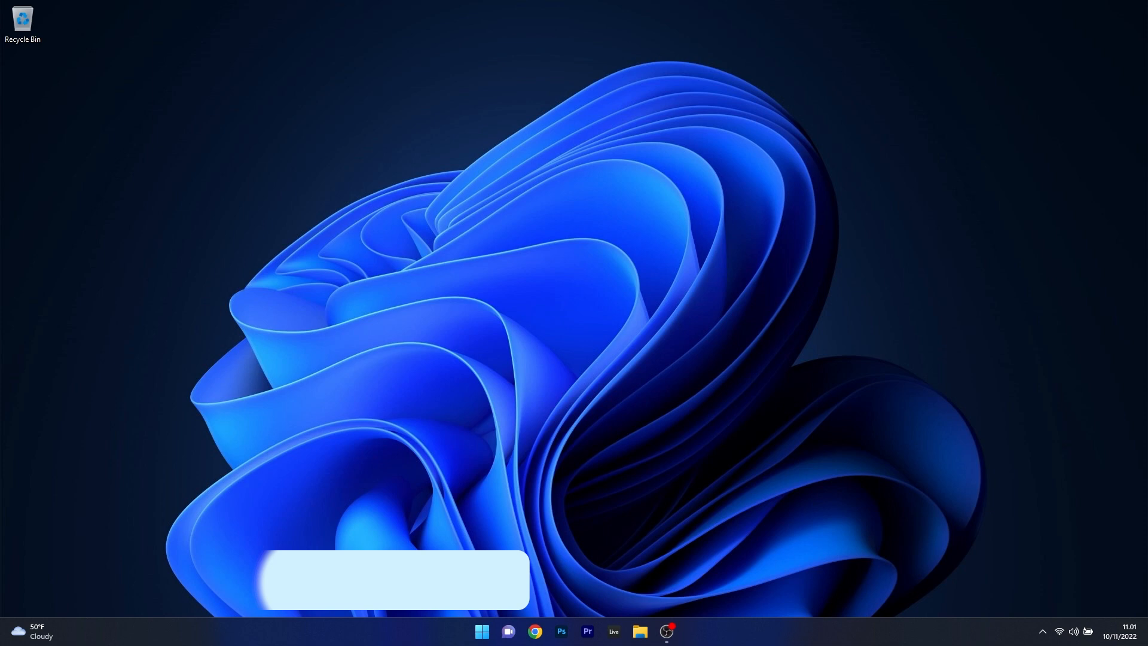
- Launch Windows Settings from the pinned apps in Start
left_click(481, 631)
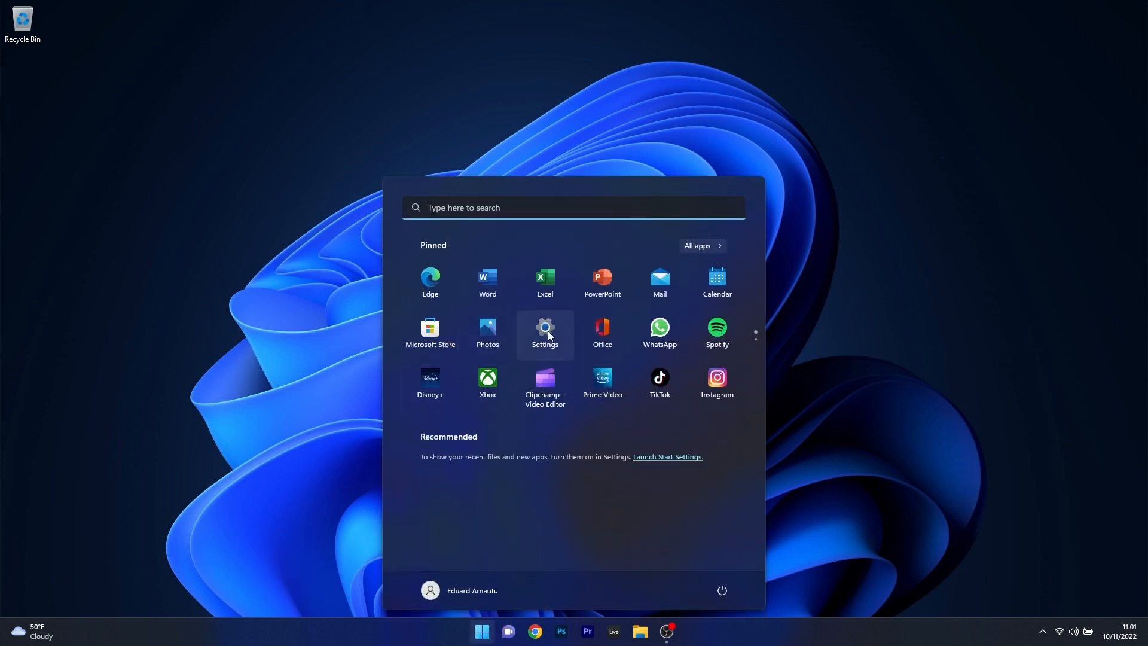
left_click(545, 328)
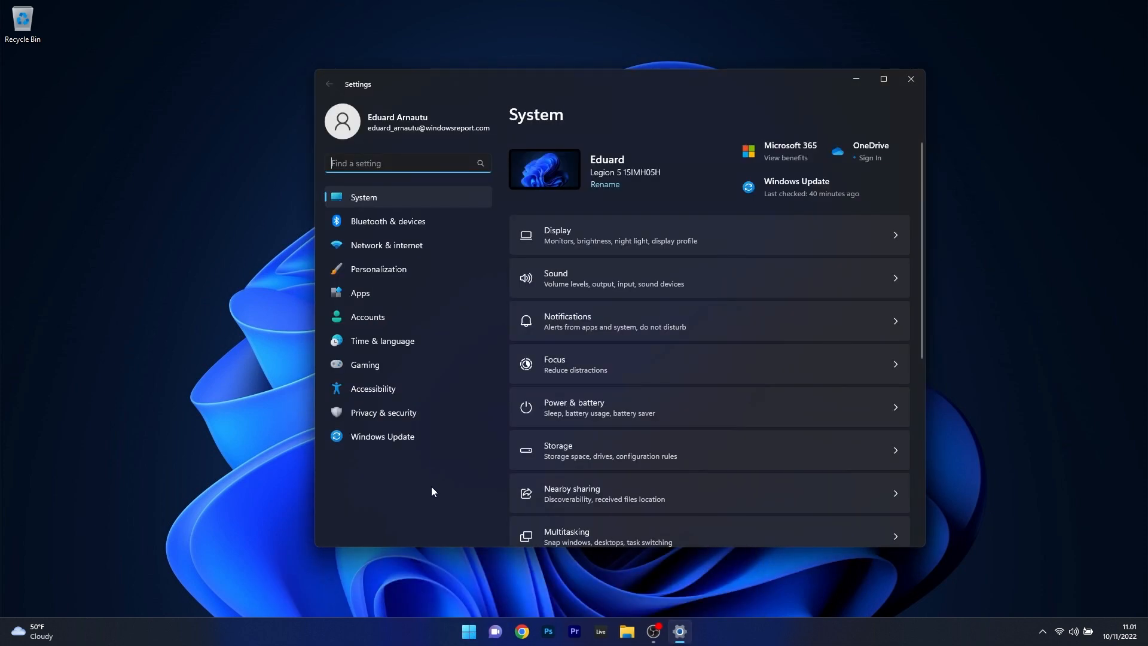
- View the .NET cumulative update downloading in Windows Update, close Settings, and search for cmd
left_click(383, 435)
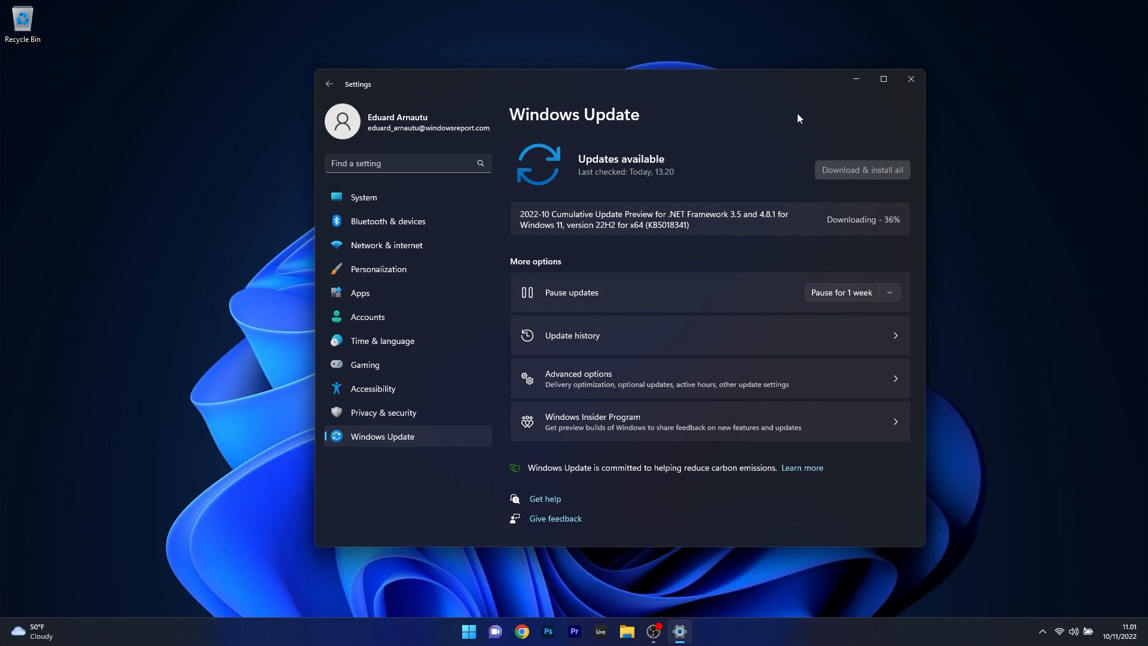
mouse_move(822, 100)
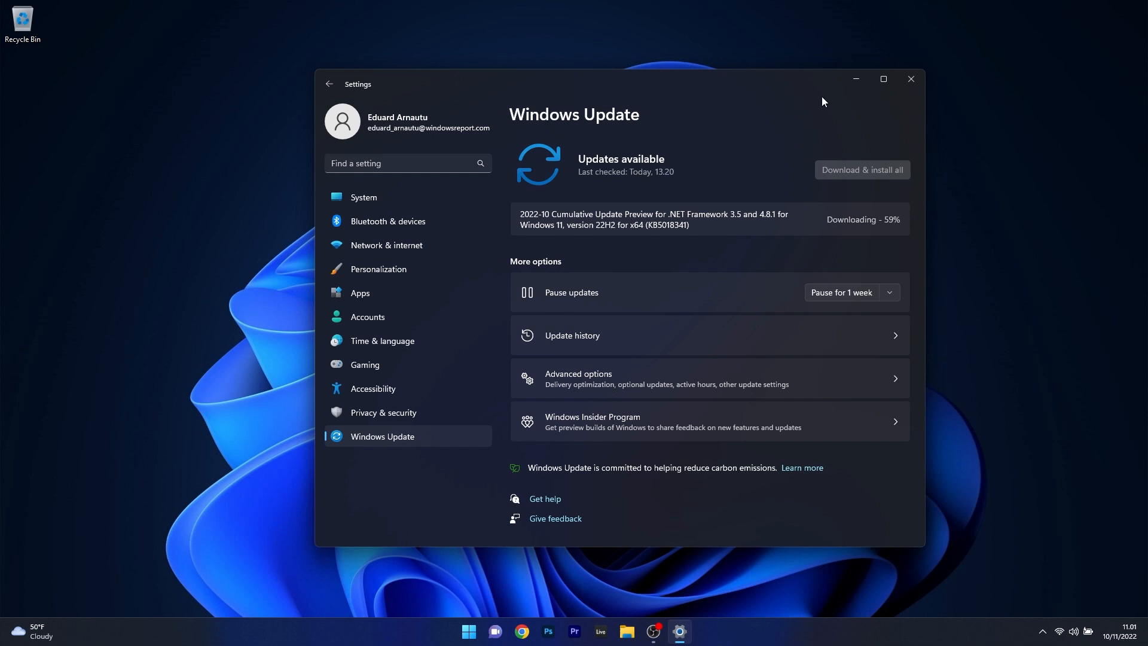
left_click(911, 79)
type("c")
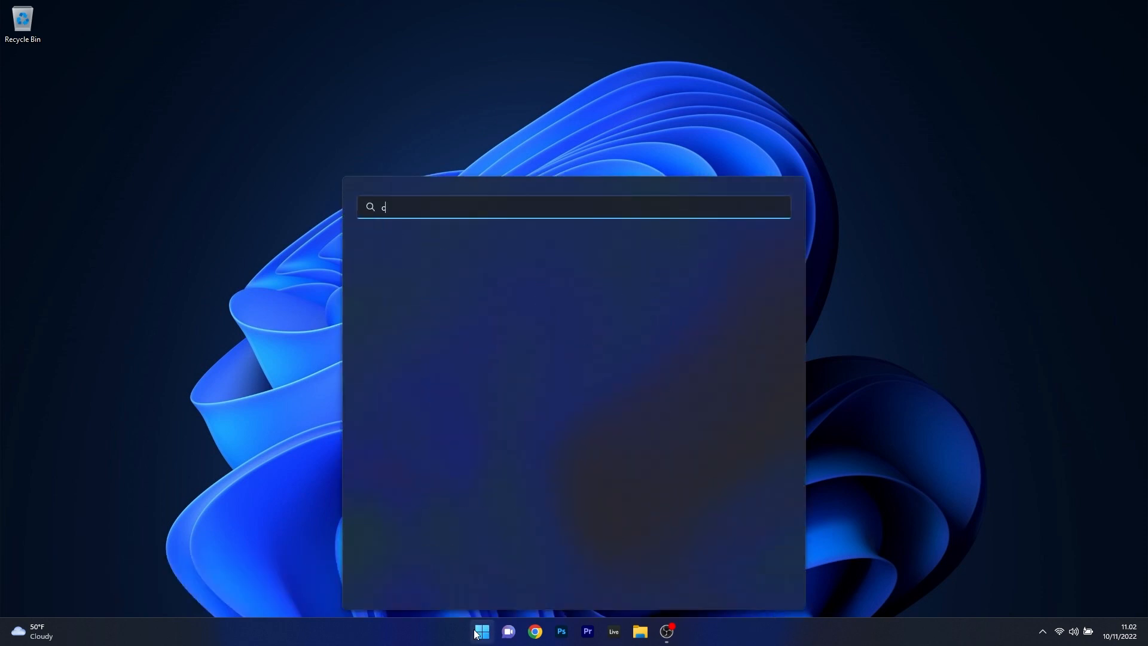
type("md")
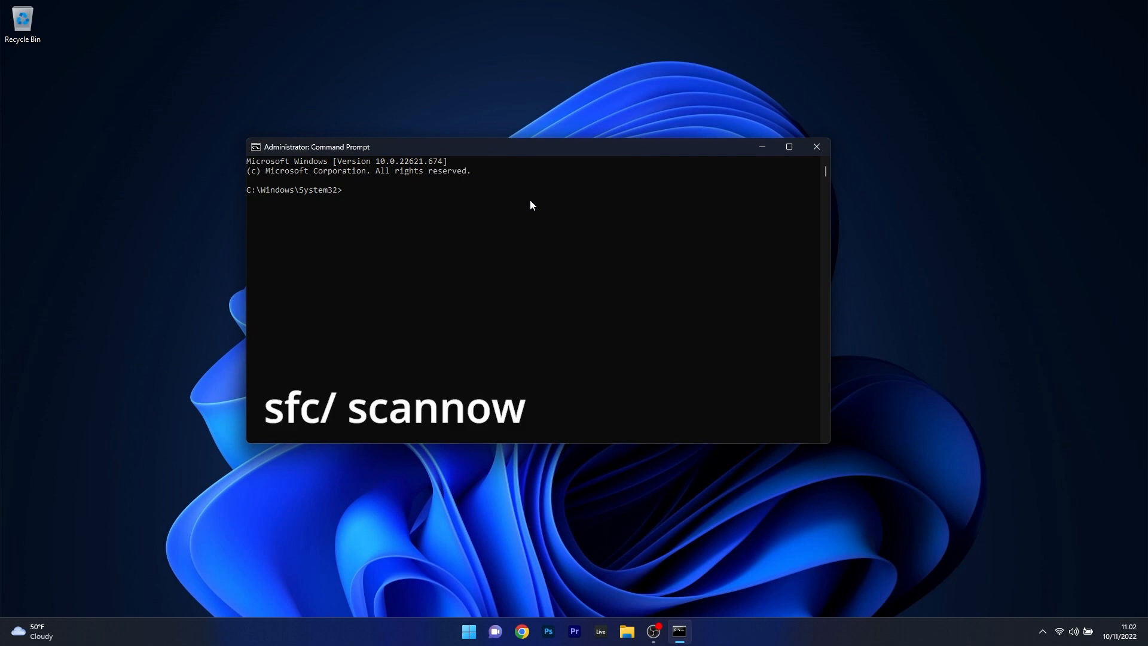
- Enter sfc /scannow at the admin prompt, close the window, and search cmd to reopen it
type("sfc /scannow")
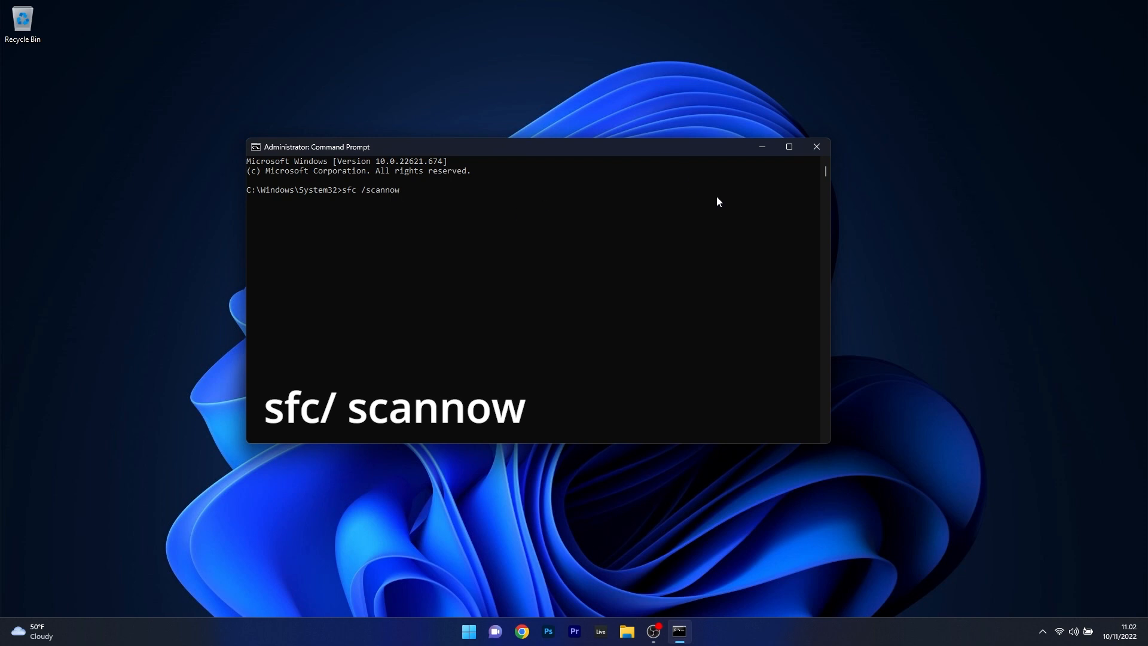
mouse_move(817, 146)
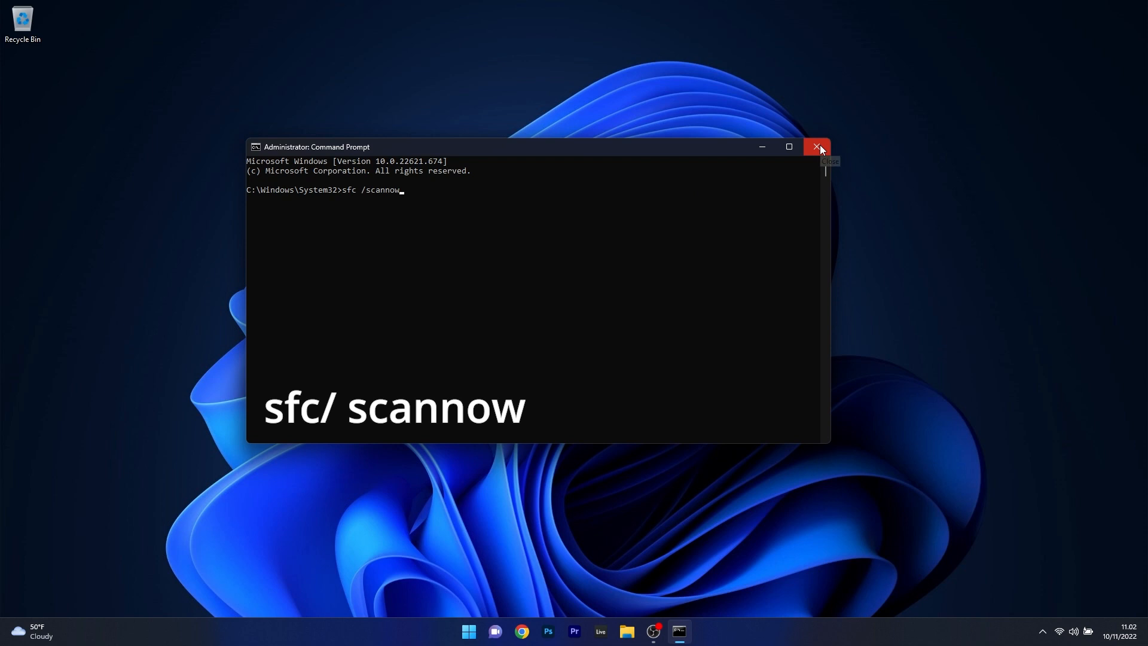
left_click(818, 146)
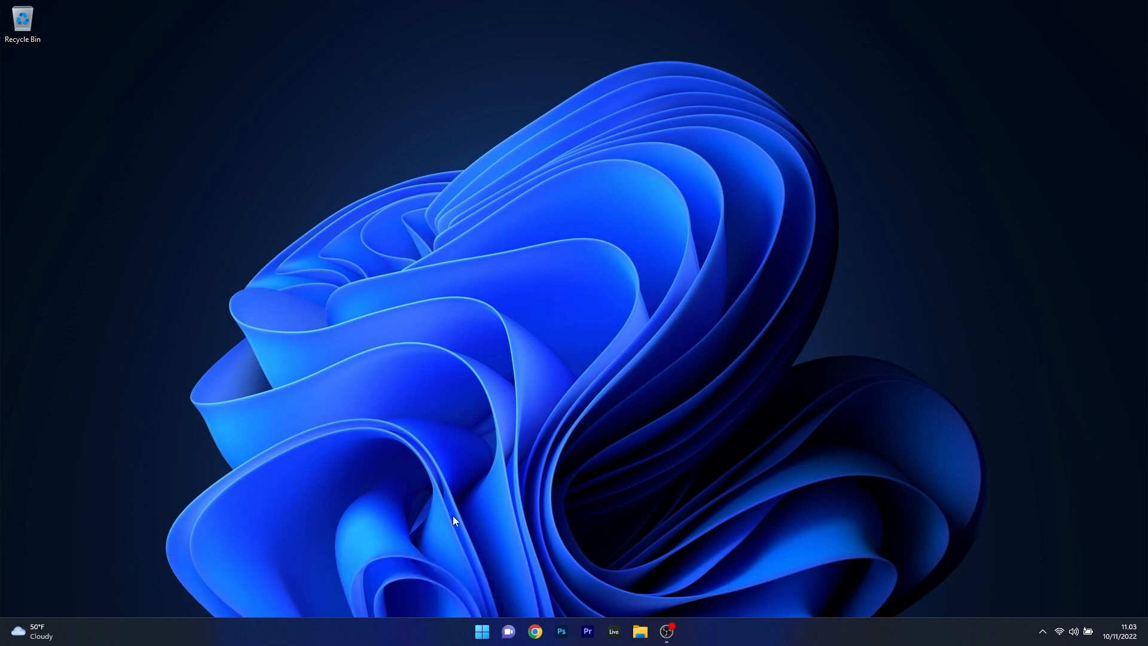
left_click(482, 632)
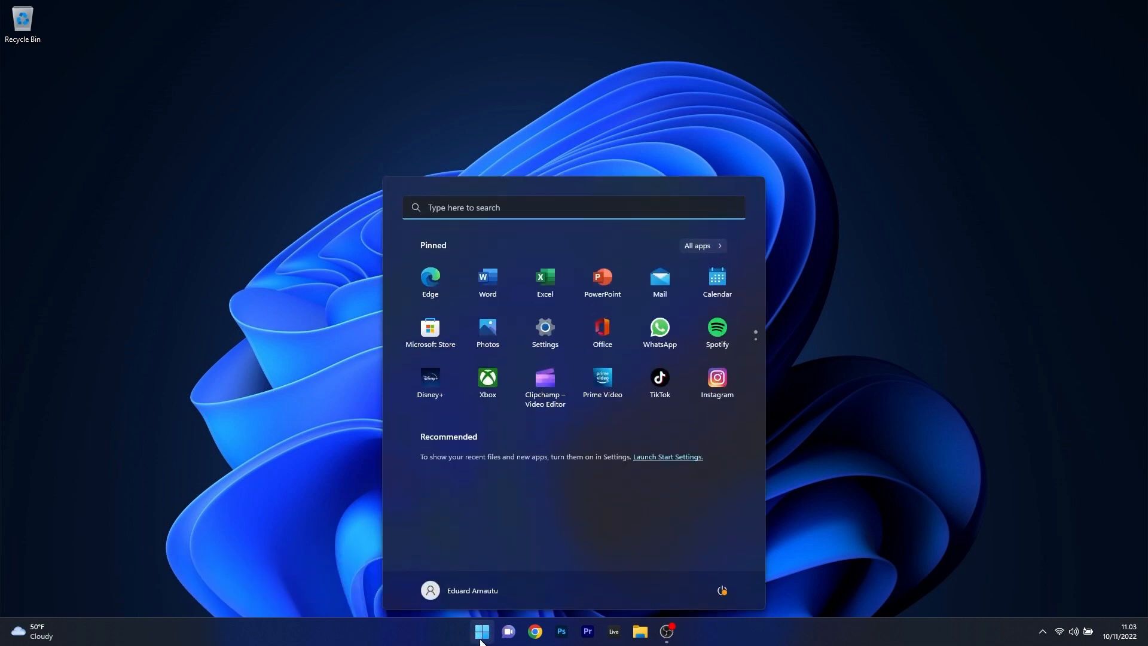
type("cmd")
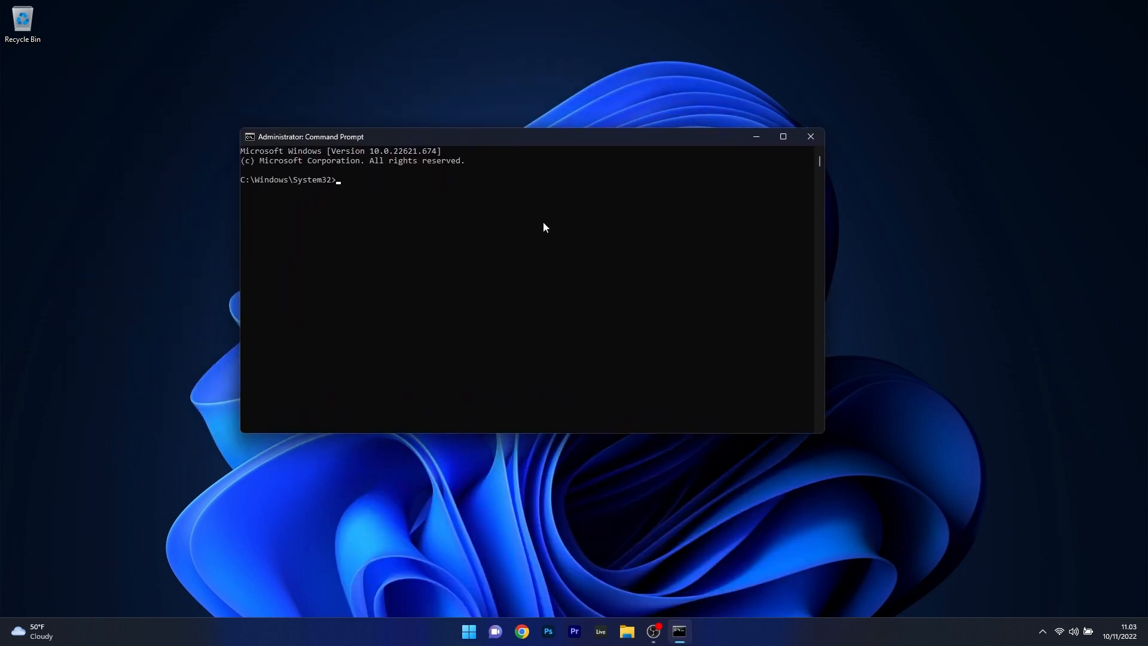
- Enter chkdsk C: /f at the reopened administrator prompt
type("chkdsk C: /f")
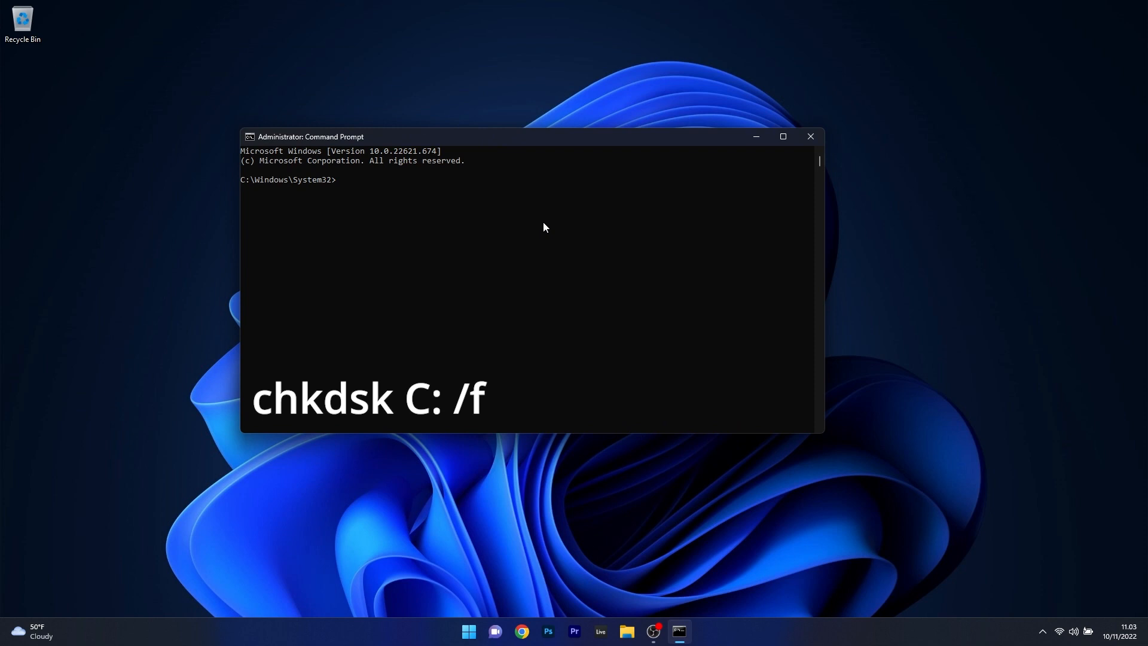
type("chkdsk C: /f")
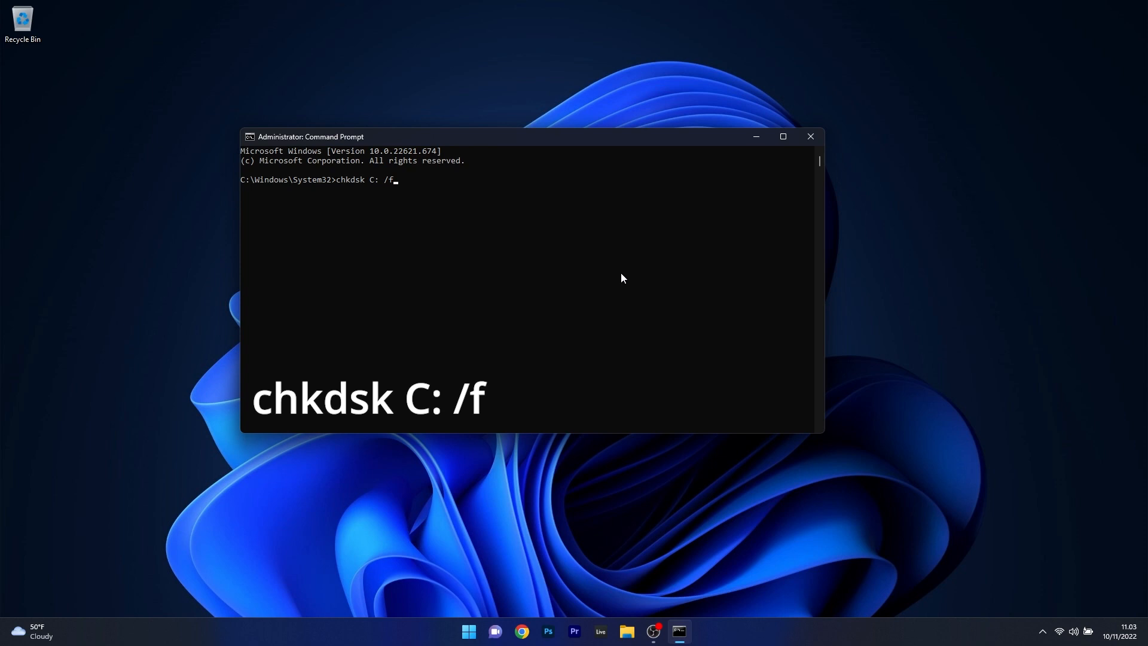
mouse_move(765, 207)
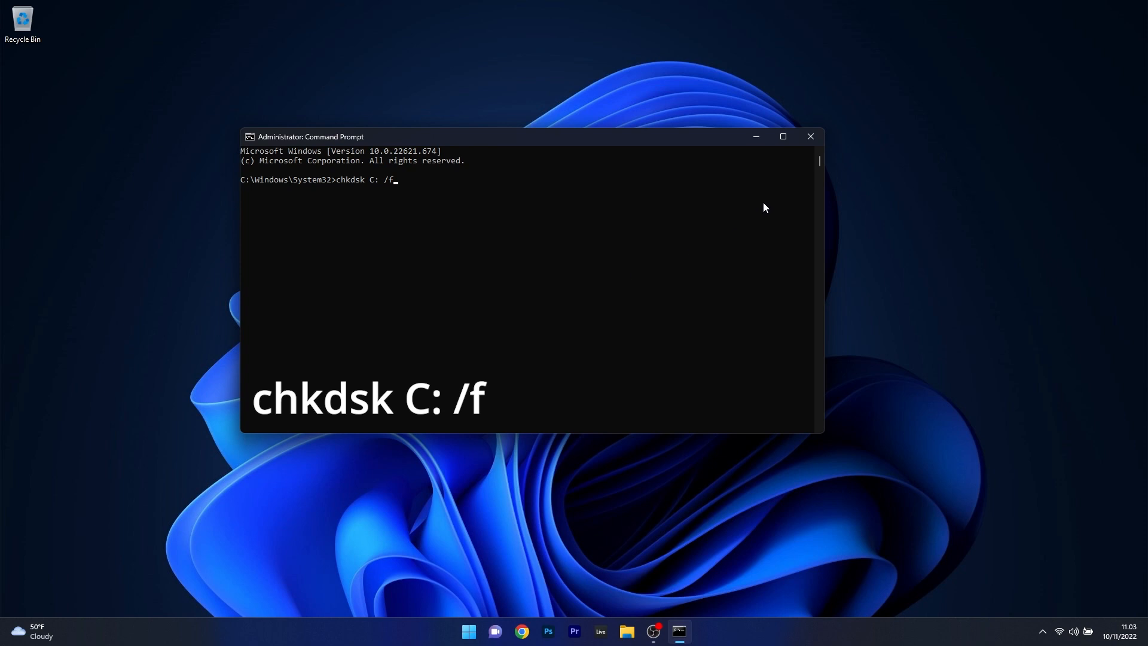
left_click(811, 136)
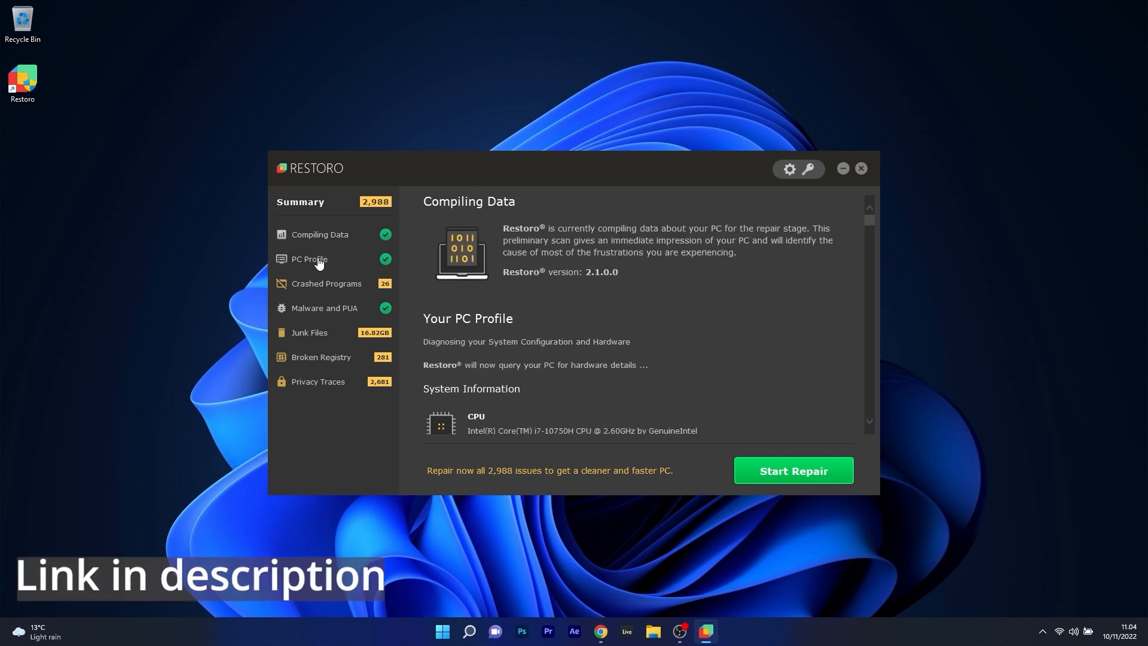
- Close Restoro's scan summary of 2,988 issues to return to the desktop
left_click(860, 168)
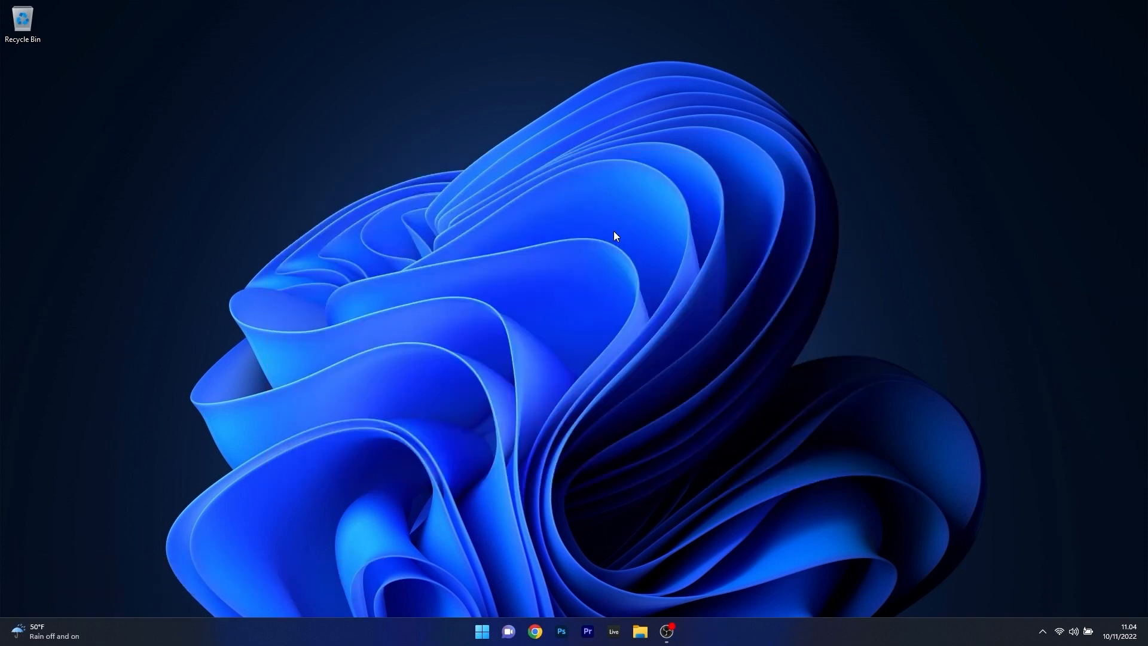